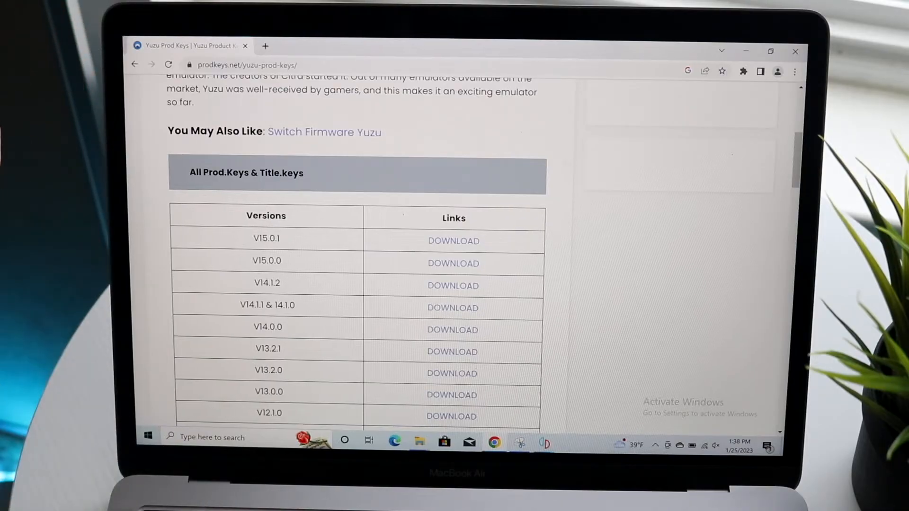
Browse Downloads into ProdKeys 15.0.1 > Keys 15.0.1 showing prod.keys and title.keys, then return to yuzu
{"action": "scroll", "scroll_direction": "up", "scroll_amount": 3}
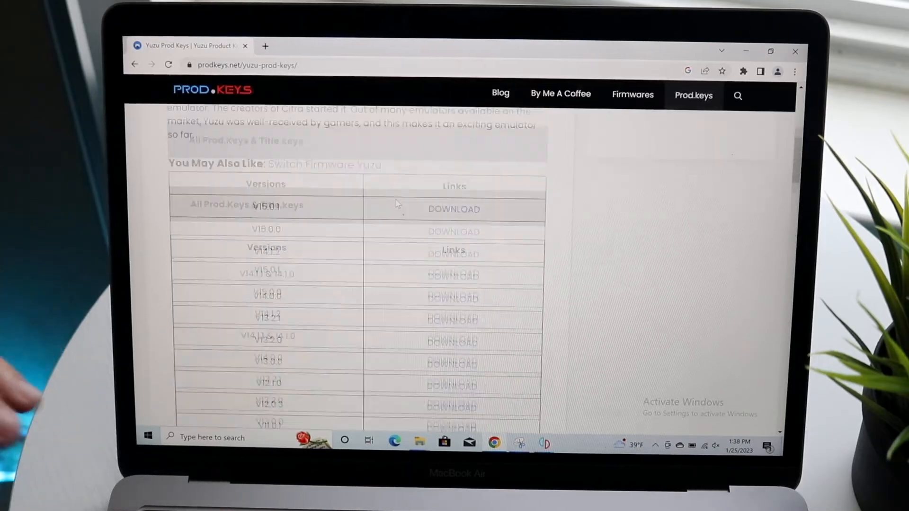
{"action": "scroll", "scroll_direction": "down", "scroll_amount": 3}
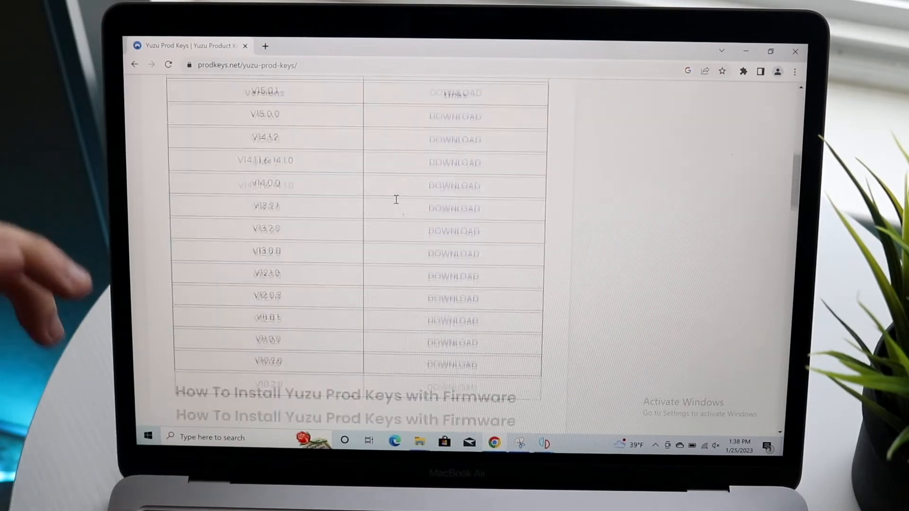
{"action": "scroll", "scroll_direction": "up", "scroll_amount": 3}
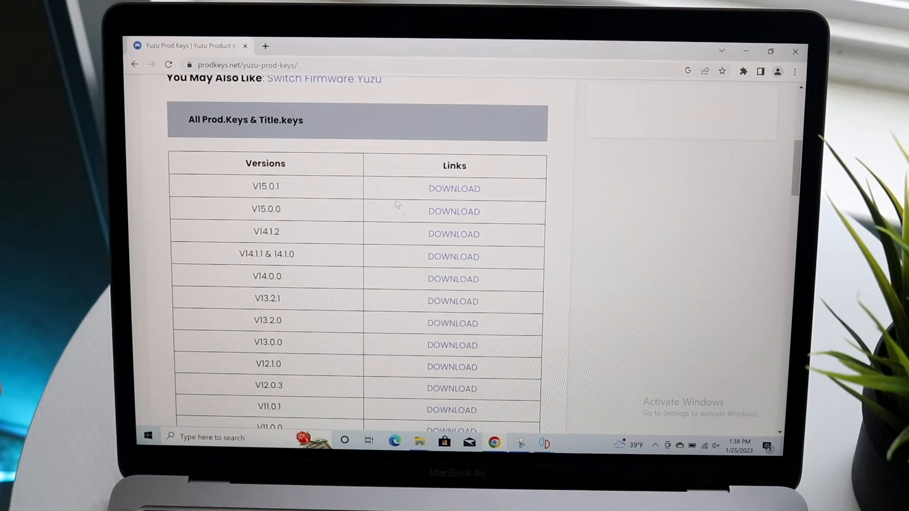
{"action": "mouse_move", "coordinate": [429, 250]}
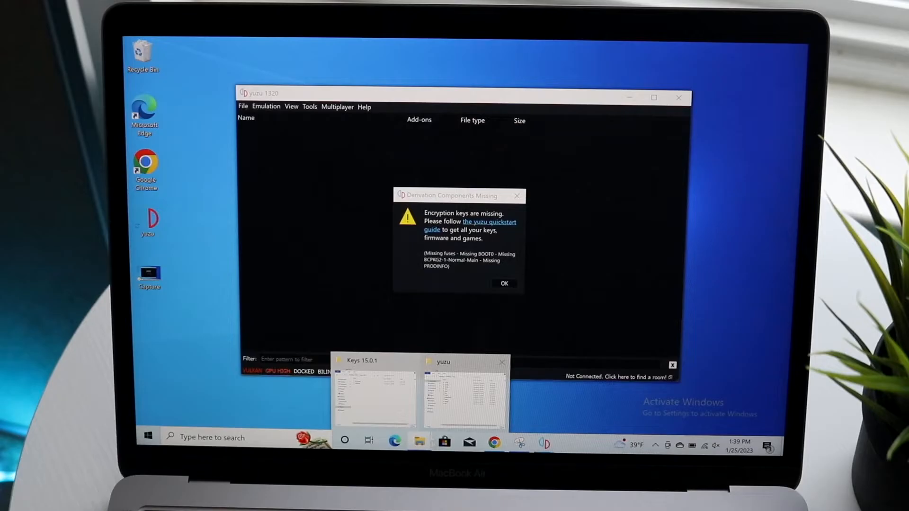
{"action": "left_click", "coordinate": [374, 393]}
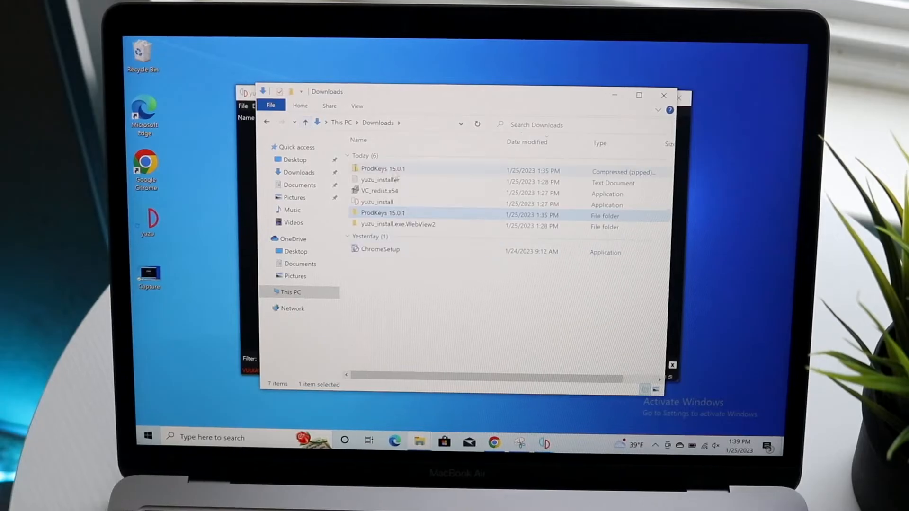
{"action": "left_click", "coordinate": [382, 169]}
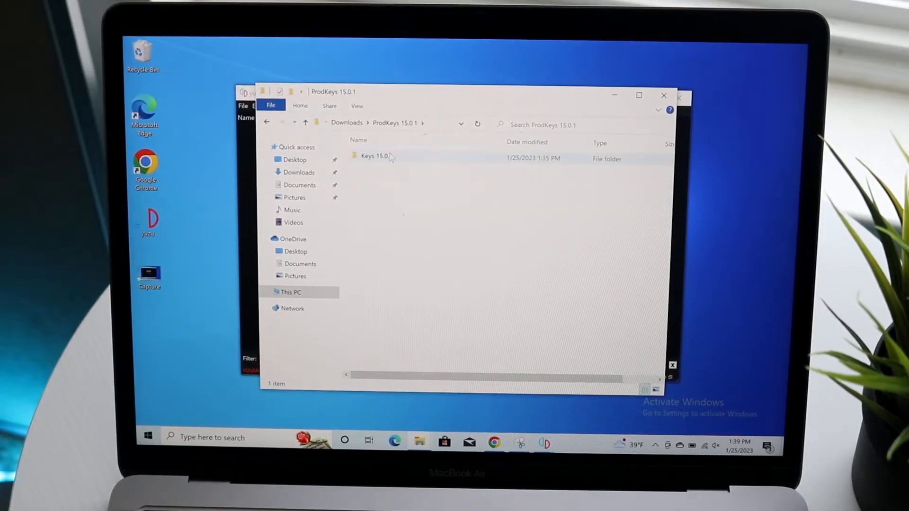
{"action": "double_click", "coordinate": [373, 156]}
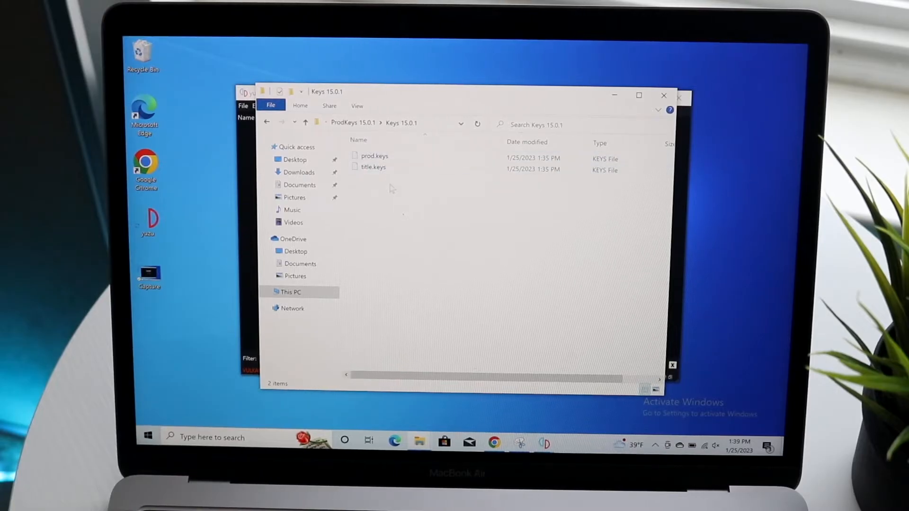
{"action": "left_click", "coordinate": [373, 169]}
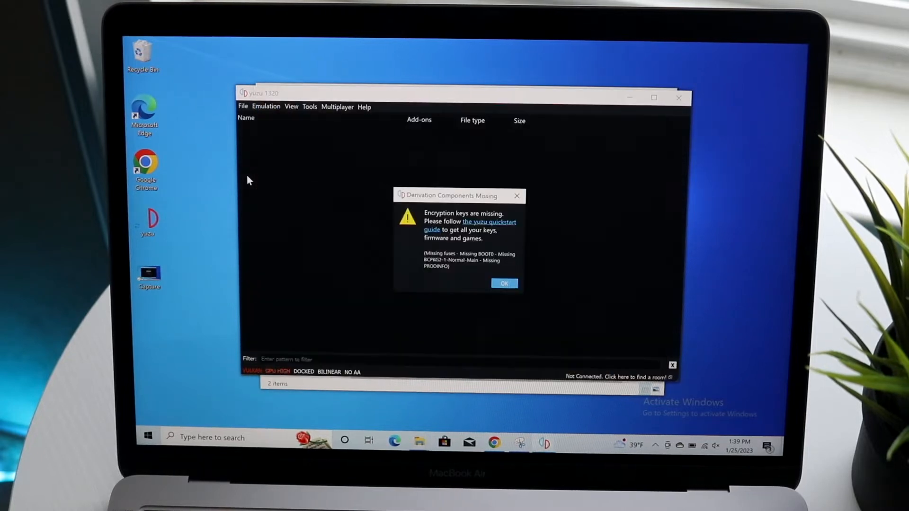
{"action": "mouse_move", "coordinate": [295, 180]}
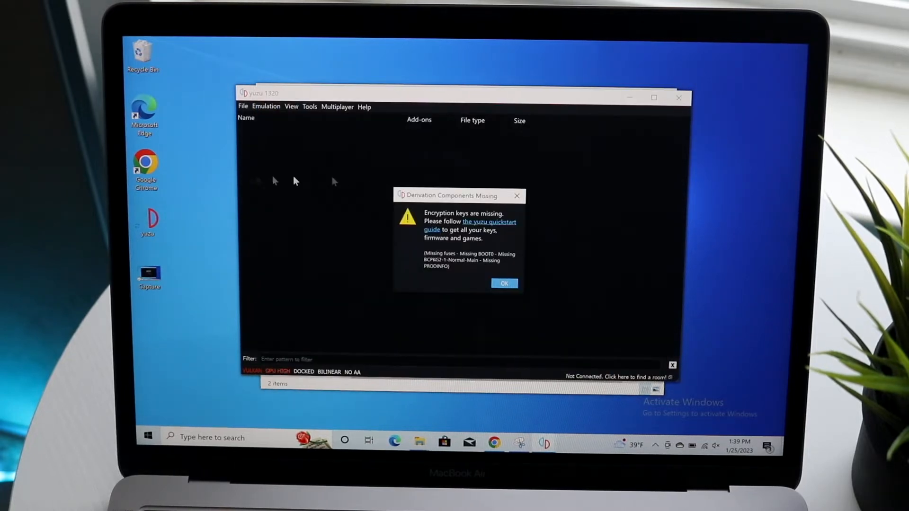
Accept the Derivation Components Missing warning and open yuzu's data folder from the File menu
{"action": "left_click", "coordinate": [503, 283]}
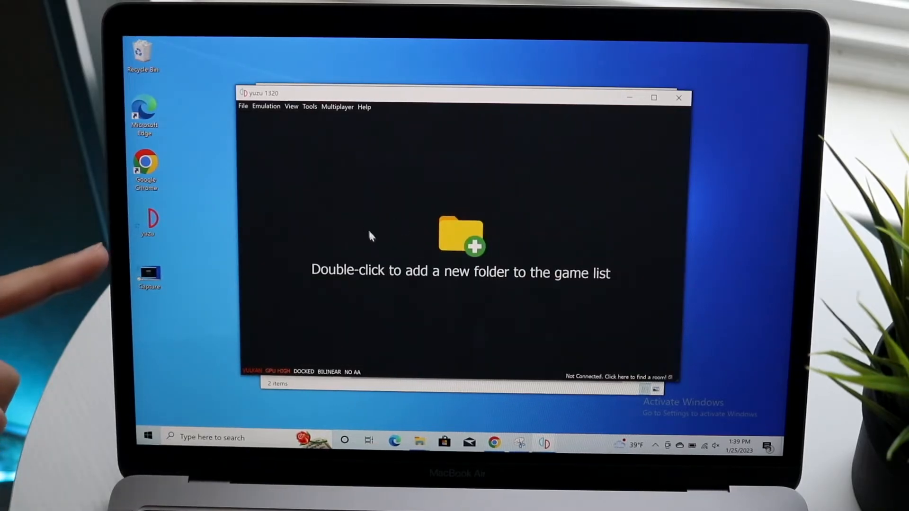
{"action": "left_click", "coordinate": [243, 107]}
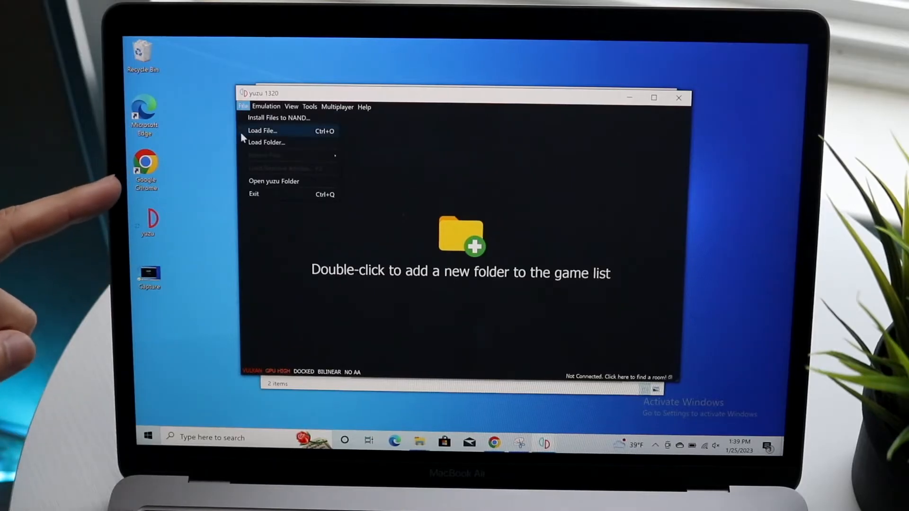
{"action": "mouse_move", "coordinate": [276, 181]}
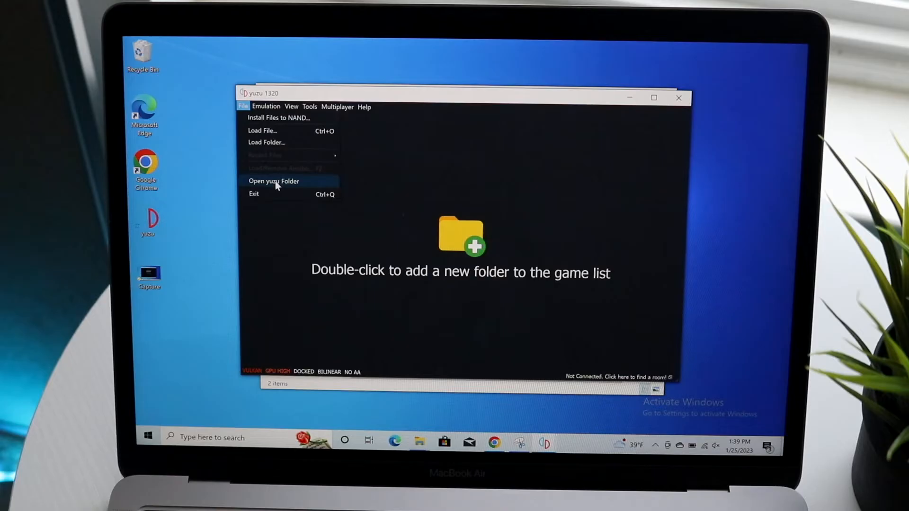
{"action": "left_click", "coordinate": [273, 181]}
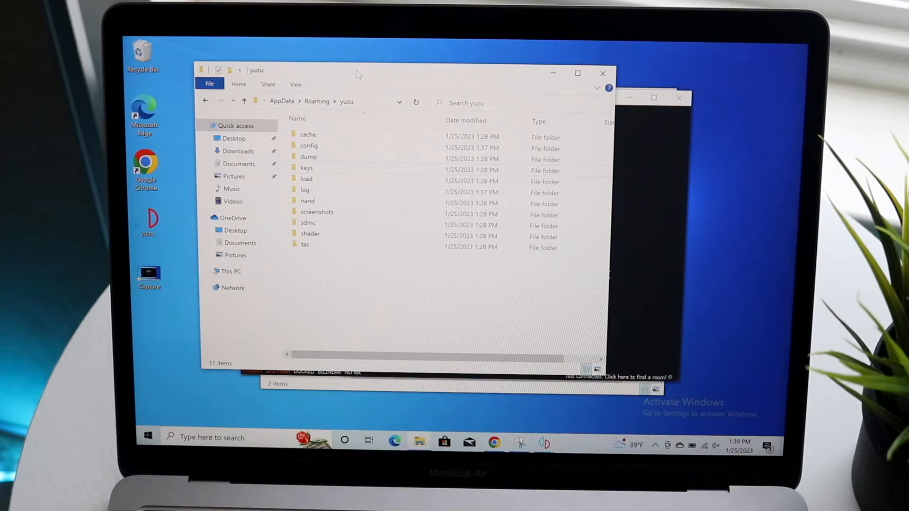
{"action": "mouse_move", "coordinate": [306, 179]}
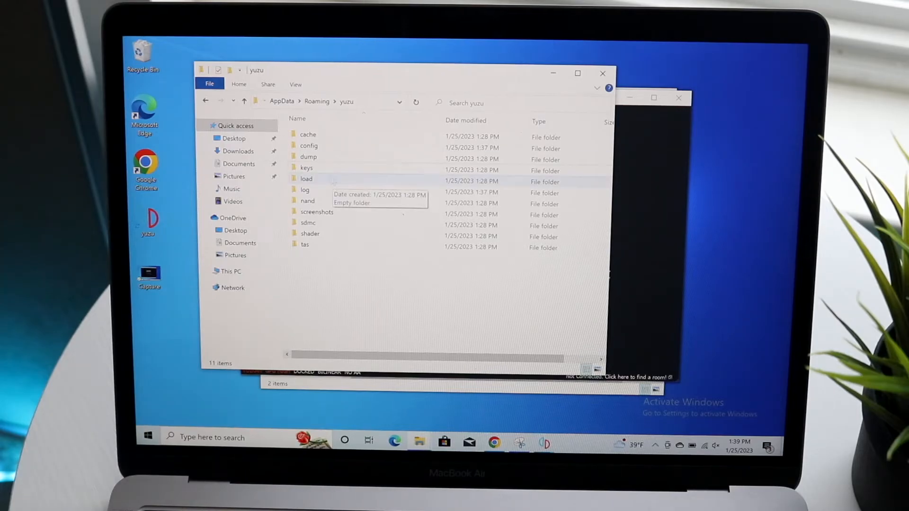
Open yuzu's keys folder and select both prod.keys and title.keys for moving into it
{"action": "left_click", "coordinate": [306, 168]}
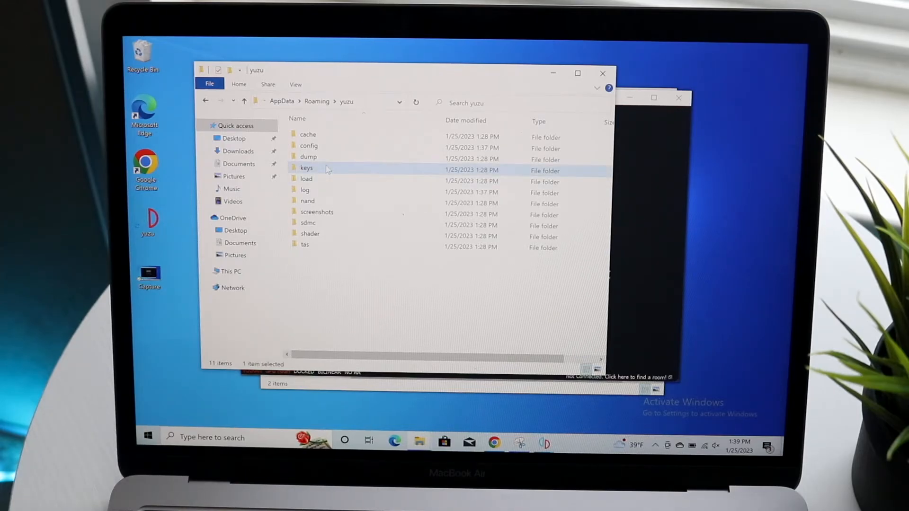
{"action": "double_click", "coordinate": [305, 169]}
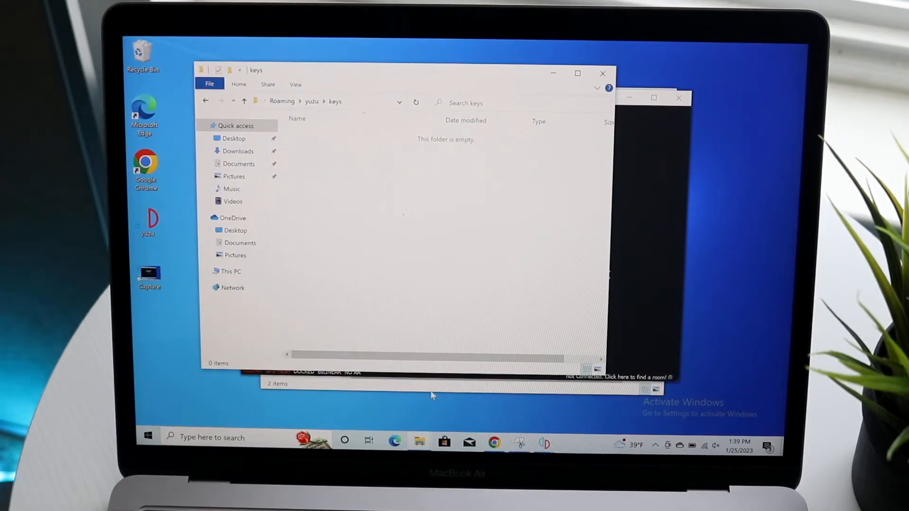
{"action": "mouse_move", "coordinate": [419, 442]}
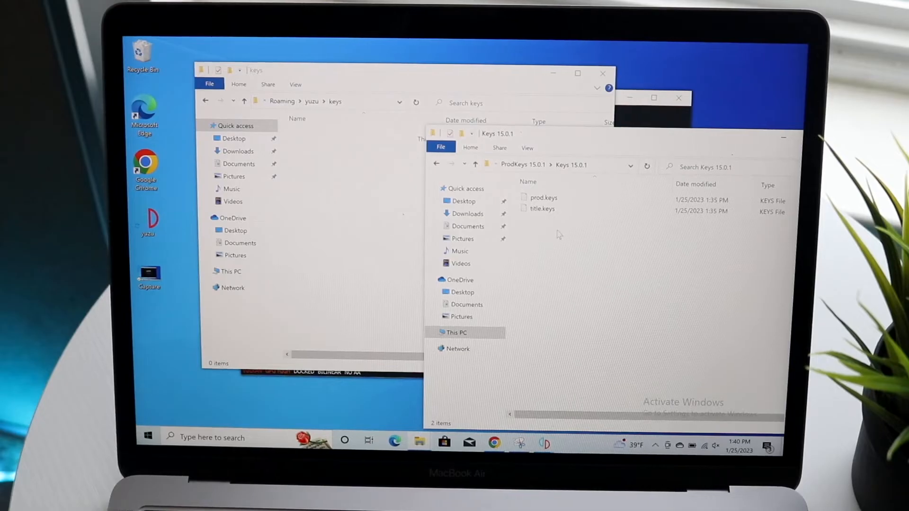
{"action": "key", "text": "ctrl+a"}
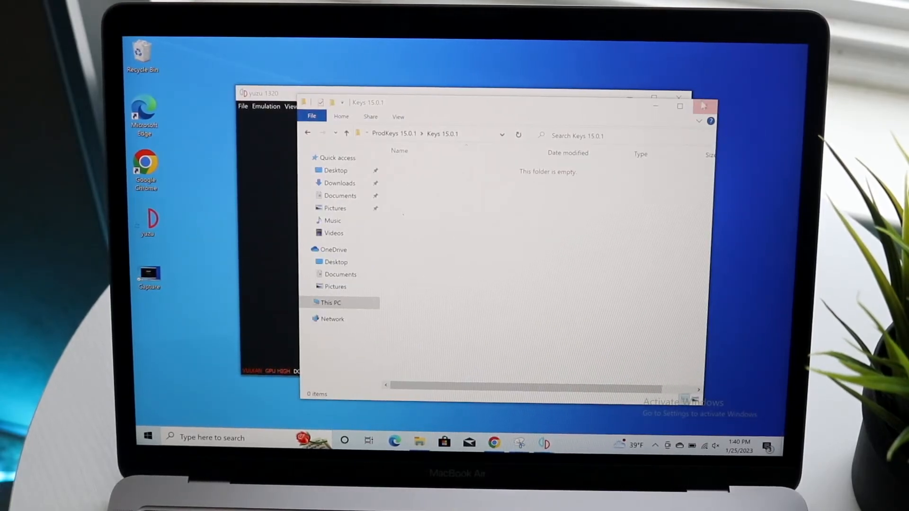
Close the Explorer windows and the yuzu emulator
{"action": "left_click", "coordinate": [702, 106]}
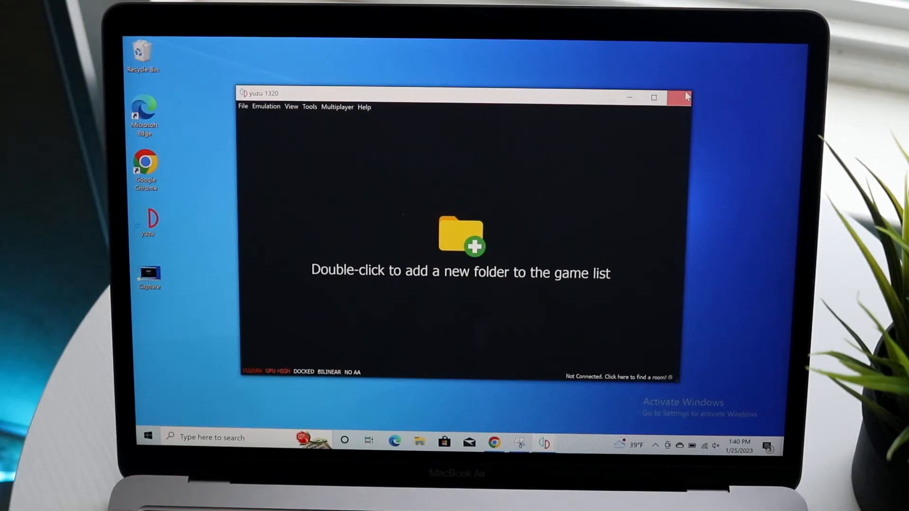
{"action": "double_click", "coordinate": [461, 238]}
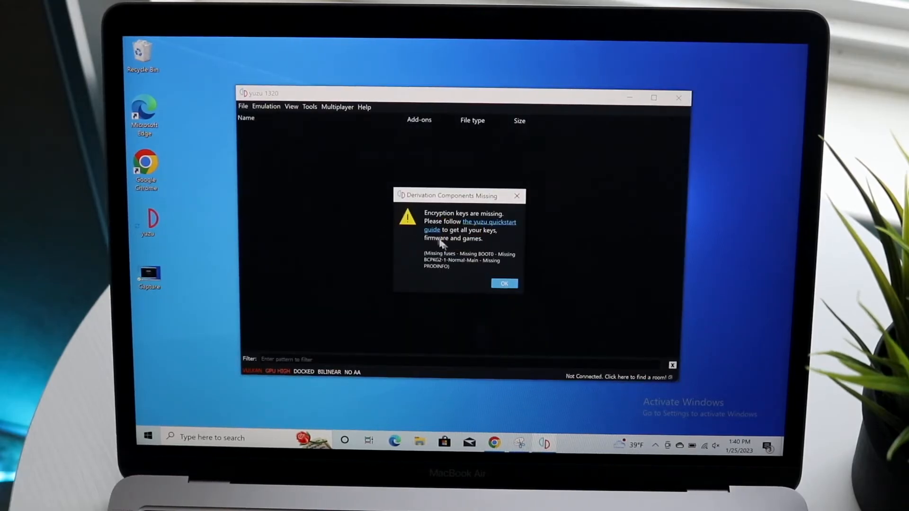
{"action": "left_click", "coordinate": [503, 283]}
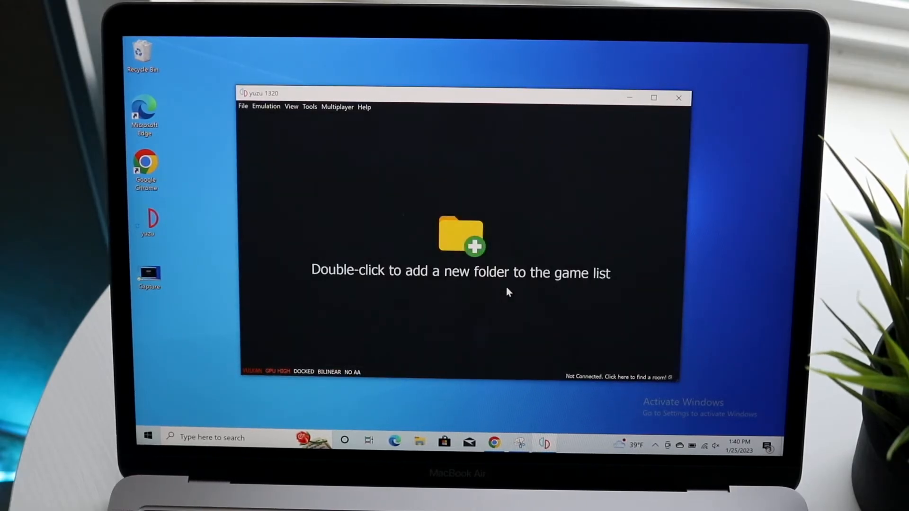
{"action": "left_click", "coordinate": [678, 97]}
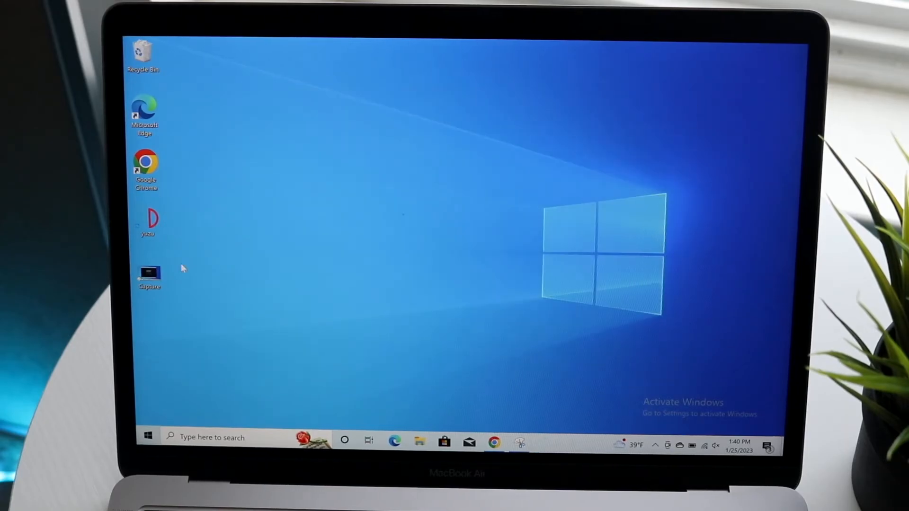
Relaunch yuzu from the desktop shortcut, confirming no missing-keys warning appears
{"action": "double_click", "coordinate": [147, 219]}
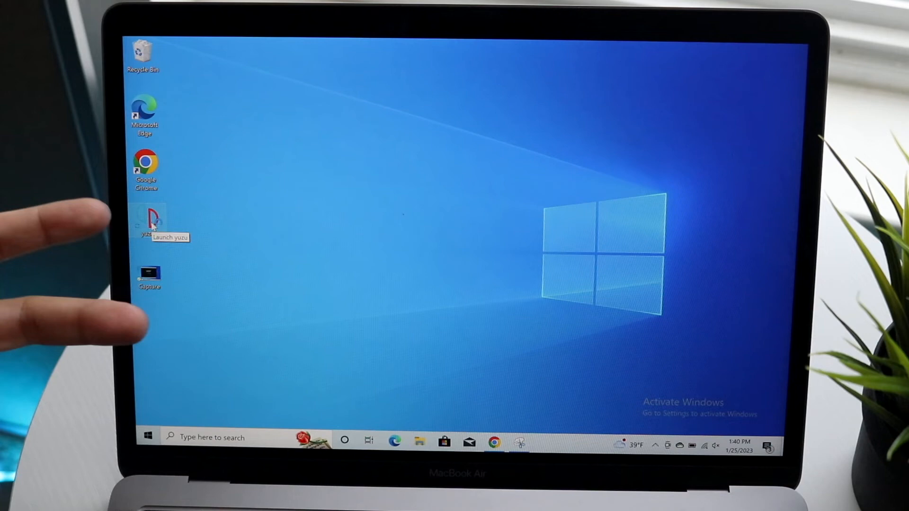
{"action": "double_click", "coordinate": [149, 221]}
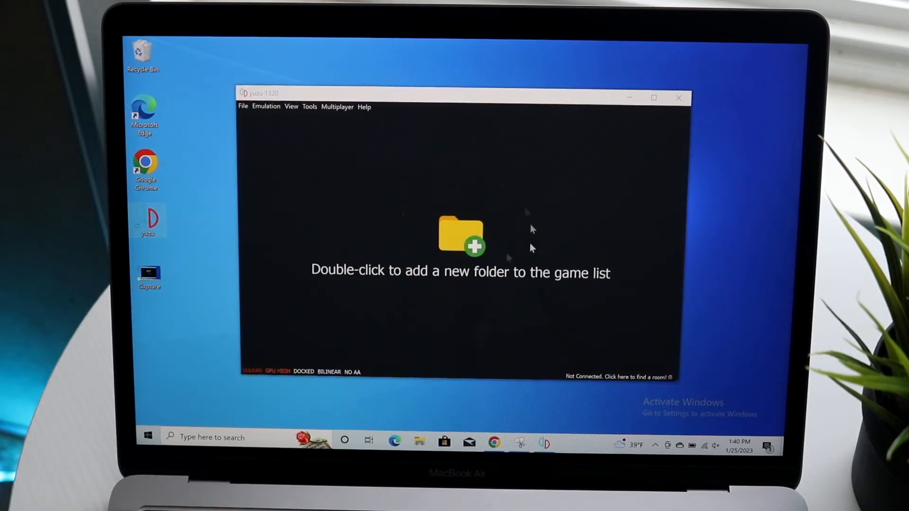
{"action": "mouse_move", "coordinate": [486, 200]}
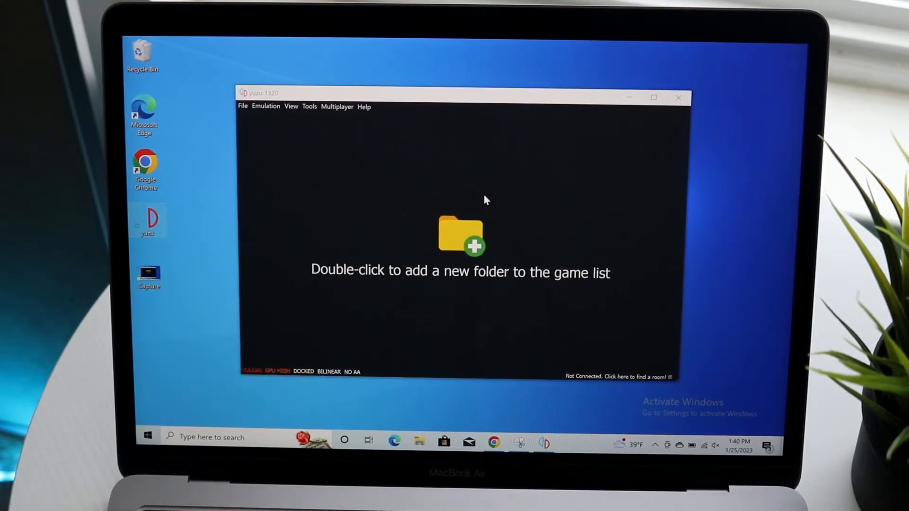